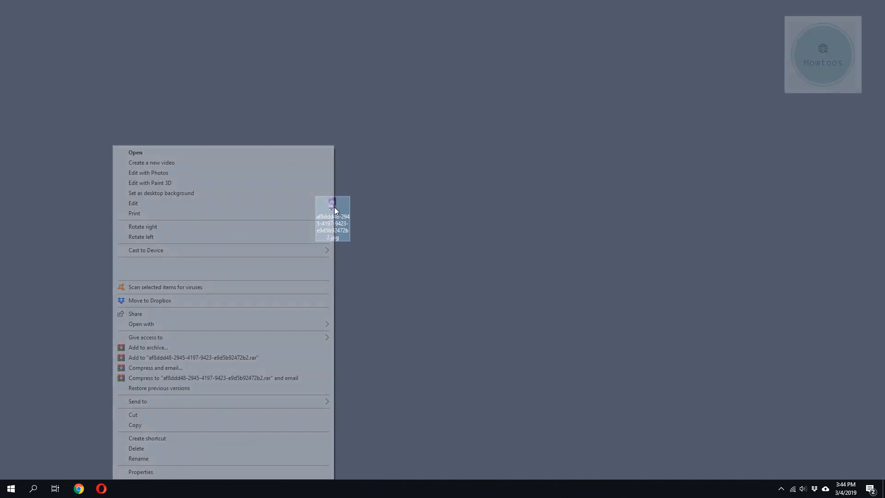
# Step: Open the desktop coral reef JPEG with Adobe Photoshop CC 2015
pyautogui.click(146, 250)
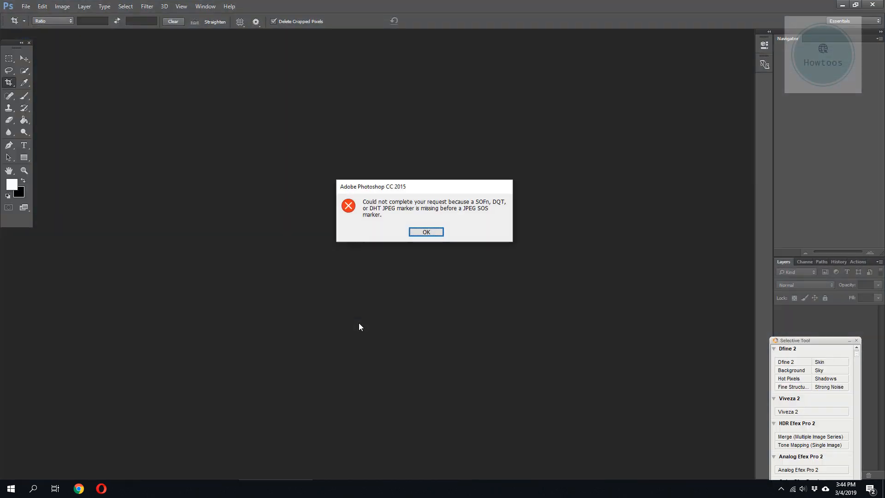
pyautogui.moveTo(488, 250)
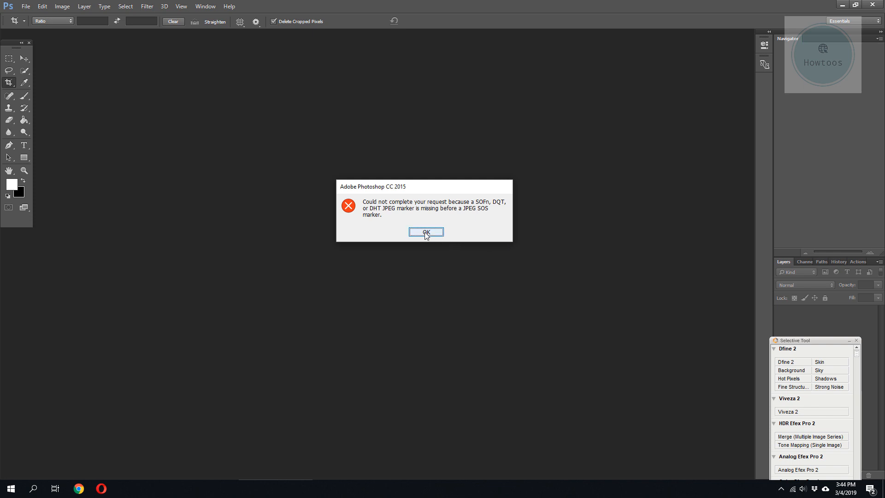
# Step: Dismiss the missing-marker error, open the JPEG in Paint, and copy the whole picture
pyautogui.click(425, 231)
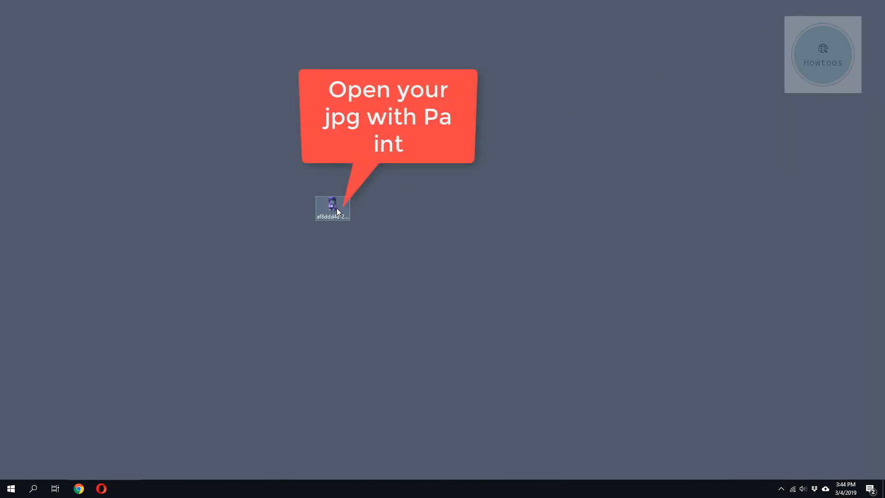
pyautogui.rightClick(333, 208)
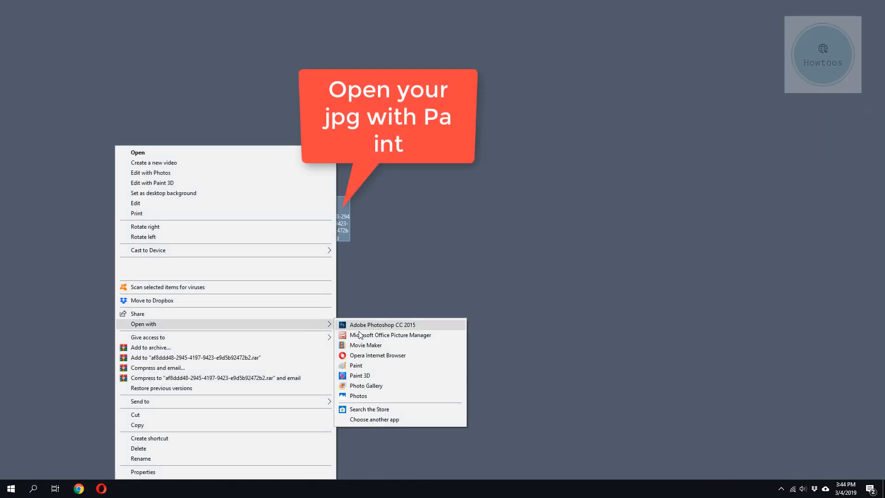
pyautogui.click(356, 365)
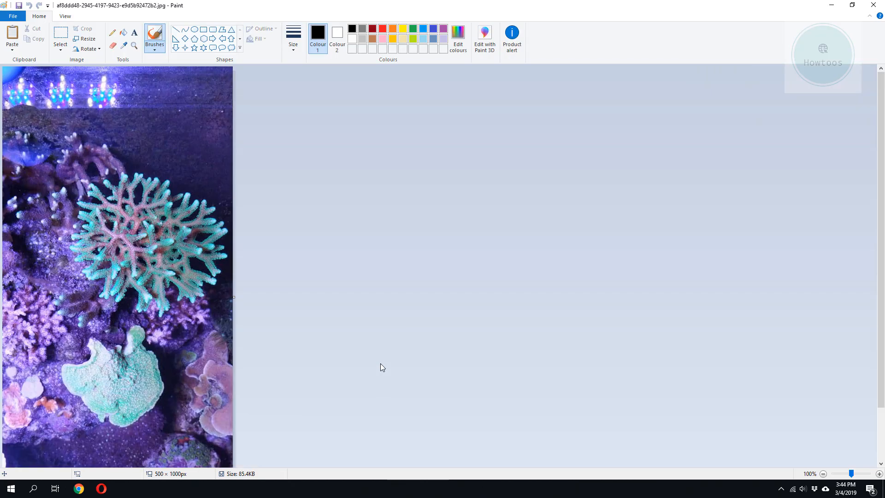
pyautogui.press('ctrl+a')
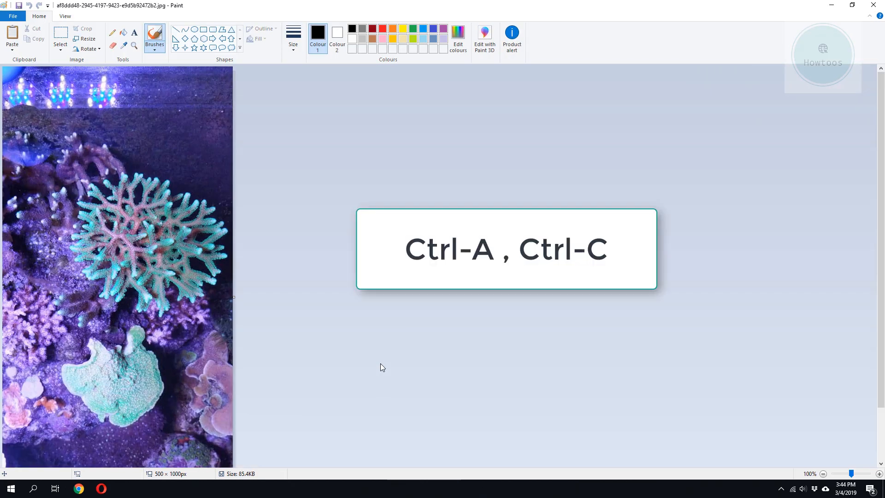
pyautogui.press('ctrl+a')
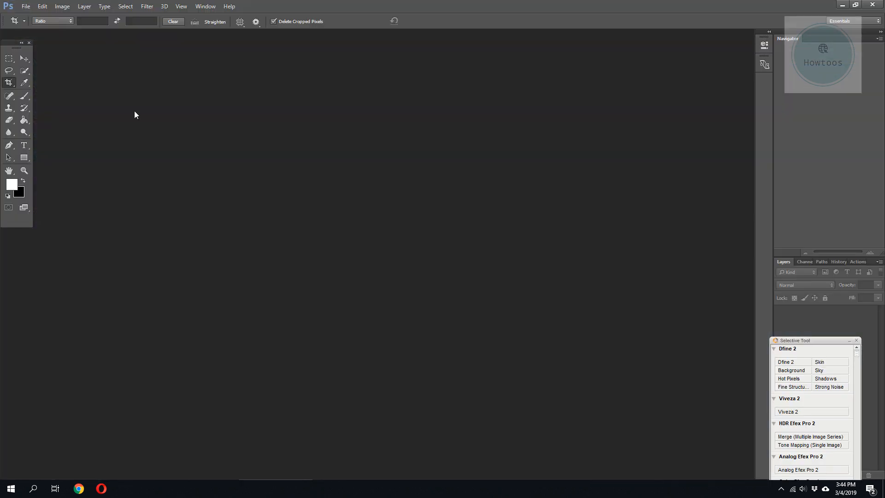
# Step: Create a 500×1000 px document from the Clipboard preset and paste the coral picture in
pyautogui.click(25, 6)
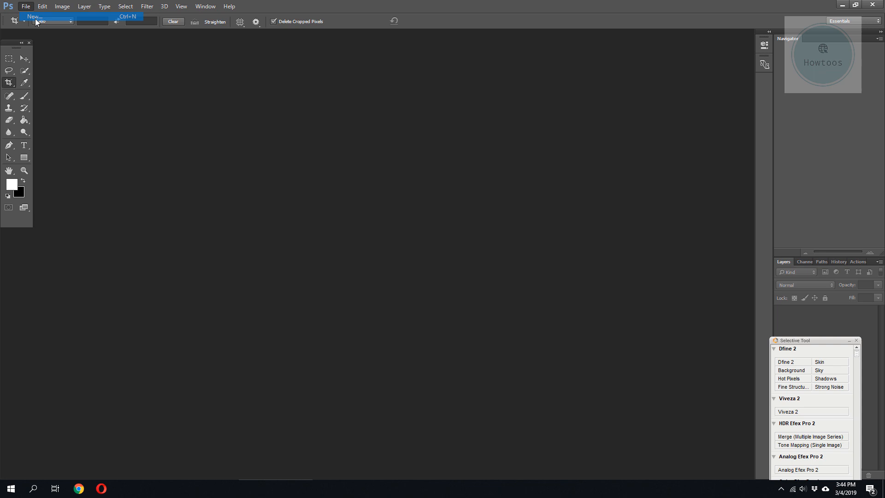
pyautogui.click(34, 16)
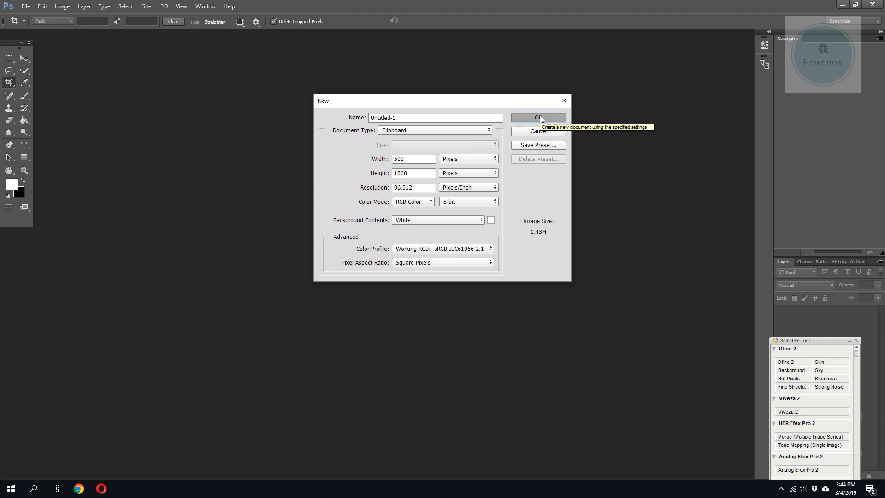
pyautogui.click(536, 117)
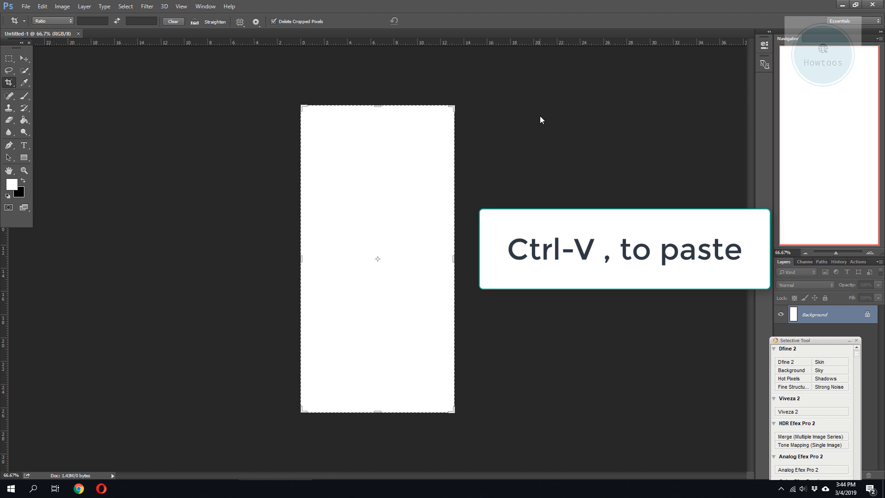
pyautogui.press('ctrl+v')
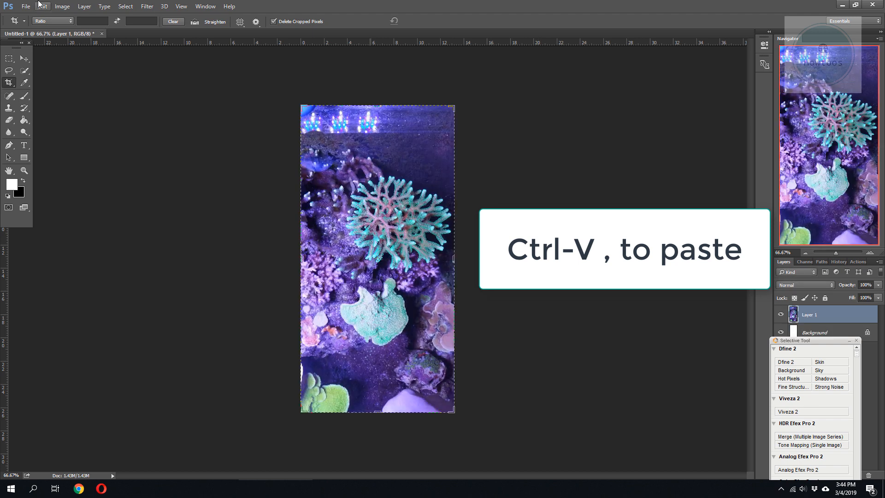
pyautogui.click(25, 6)
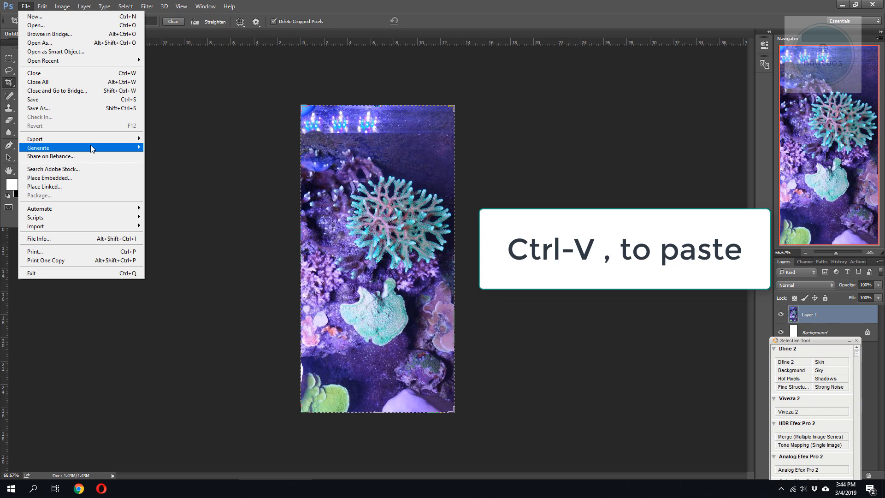
# Step: Save as Untitled-1.jpg on the Desktop at maximum JPEG quality
pyautogui.click(39, 108)
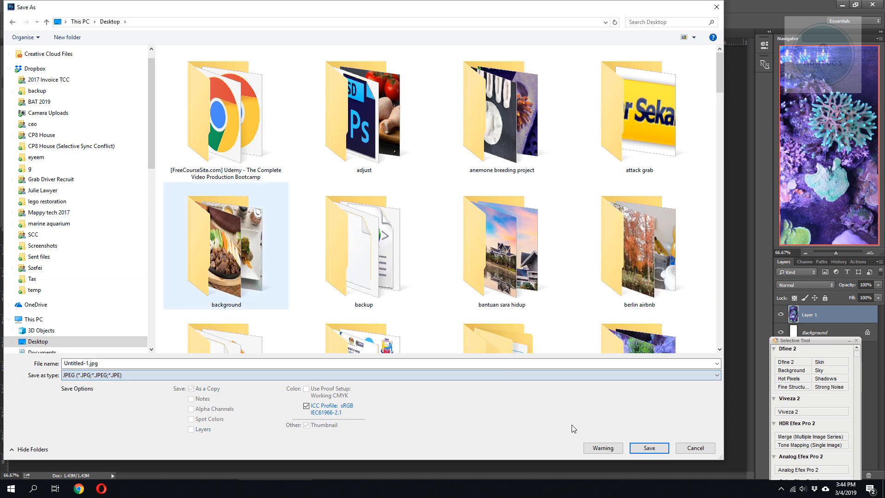
pyautogui.click(648, 448)
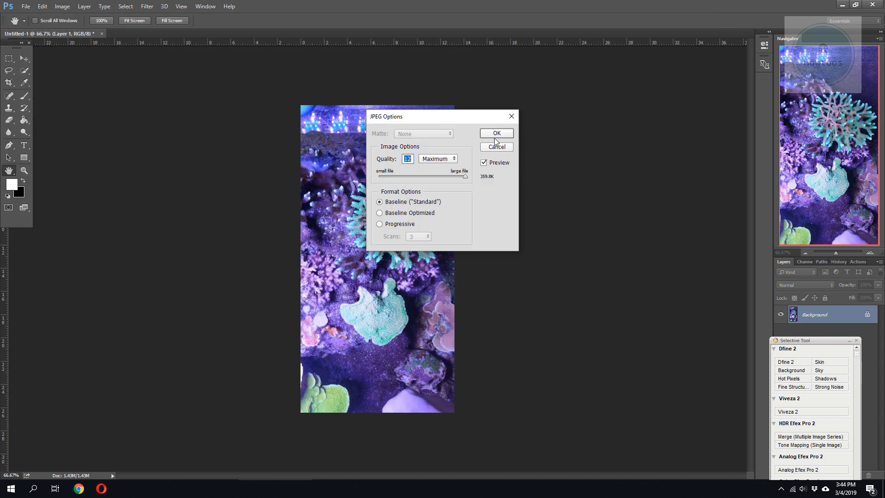
pyautogui.click(496, 133)
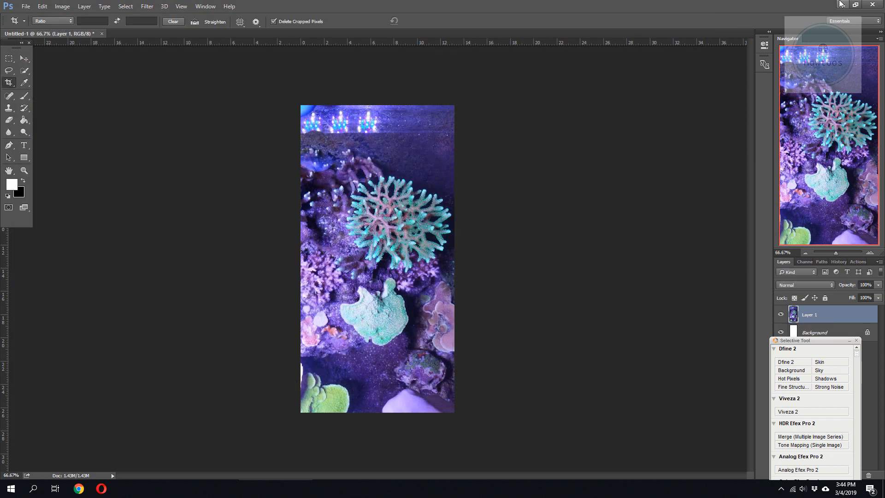